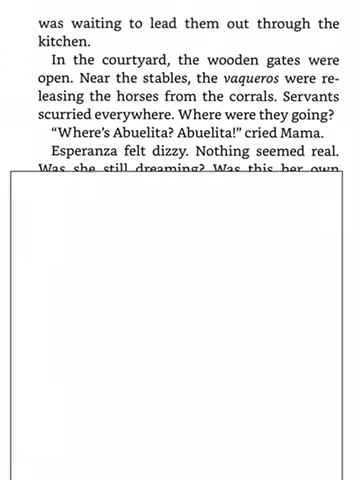
scroll("up", 3)
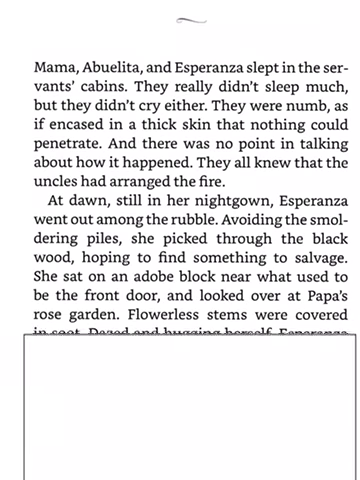
scroll("down", 3)
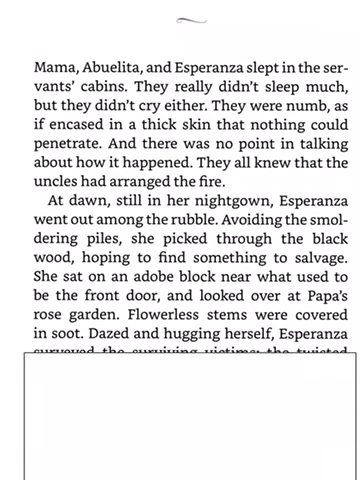
scroll("down", 3)
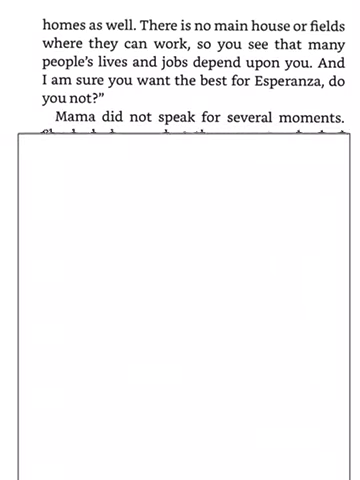
scroll("down", 3)
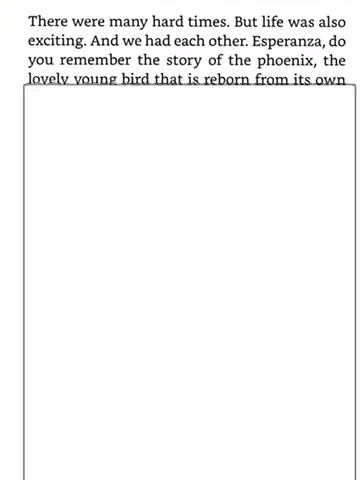
scroll("down", 3)
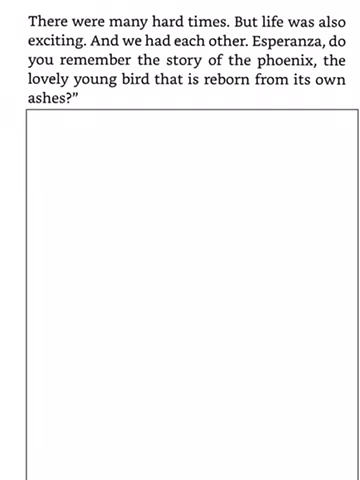
scroll("down", 3)
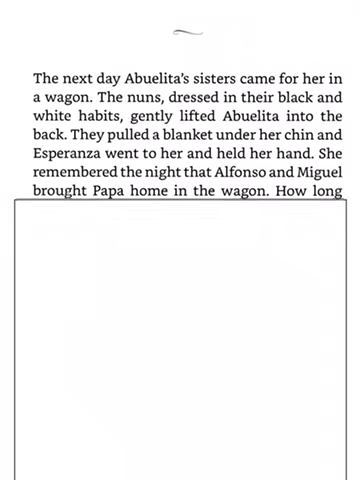
scroll("down", 3)
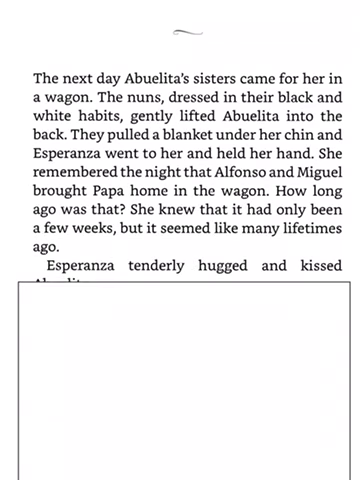
scroll("down", 3)
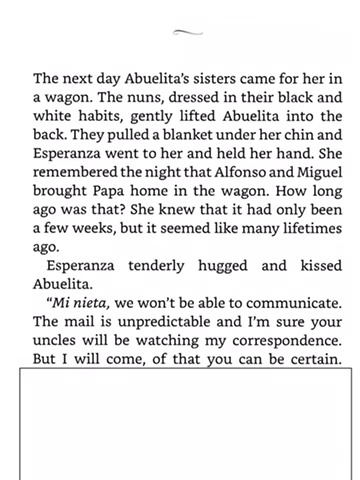
scroll("down", 3)
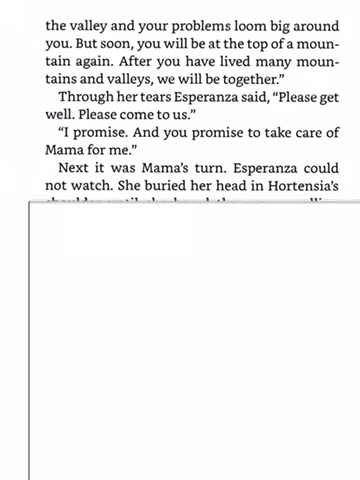
scroll("up", 3)
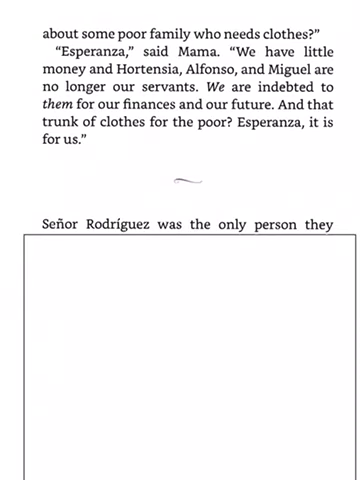